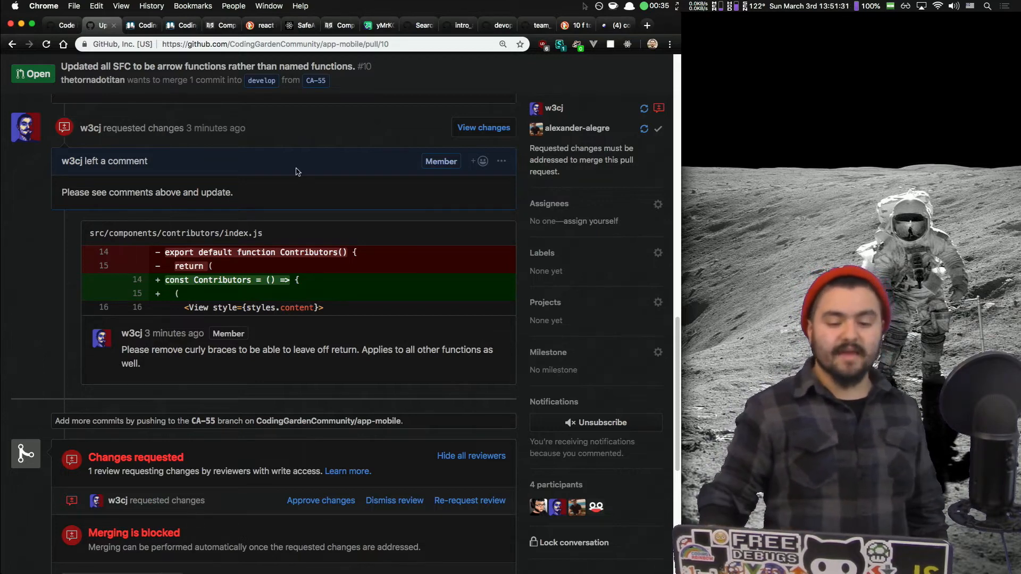
- Switch to the Coding Garden Community App Trello board tab, leaving the pull request
{"action": "left_click", "coordinate": [176, 26]}
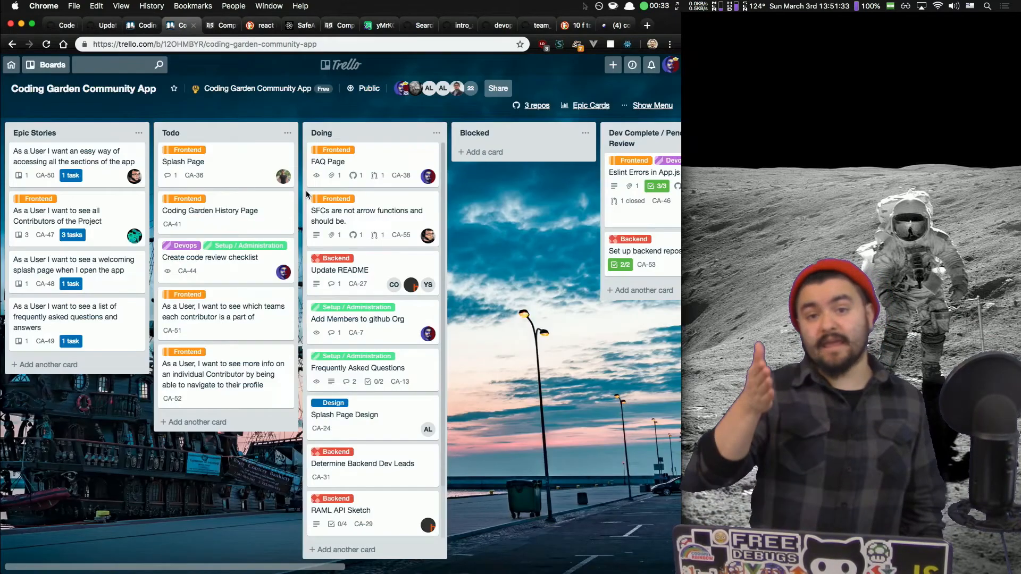